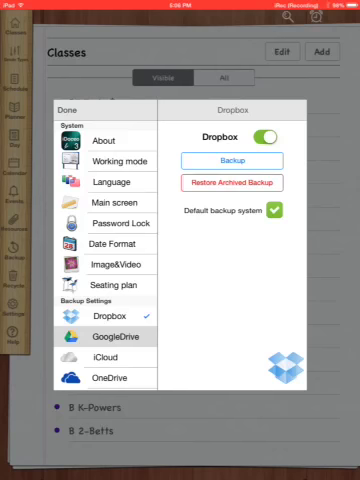
# Step: Run the full Dropbox backup of iDoceo and close Settings
pyautogui.click(101, 354)
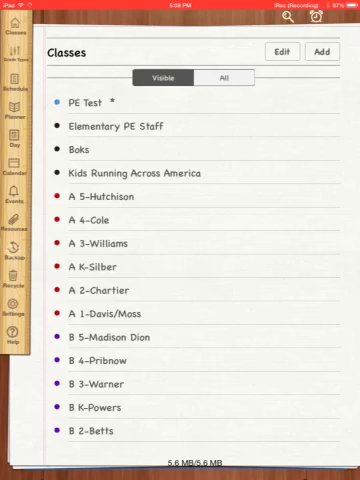
# Step: Open the Events calendar showing November 2014
pyautogui.click(15, 252)
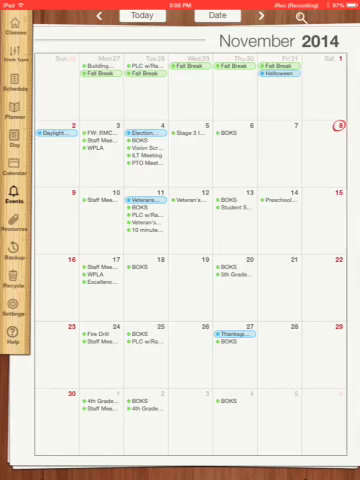
# Step: Add an event on Friday, November 14 titled 'Backup iDoceo'
pyautogui.click(283, 210)
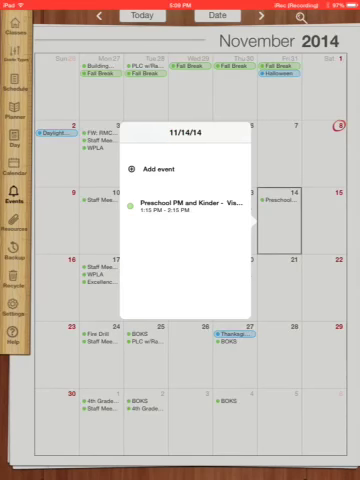
pyautogui.click(150, 166)
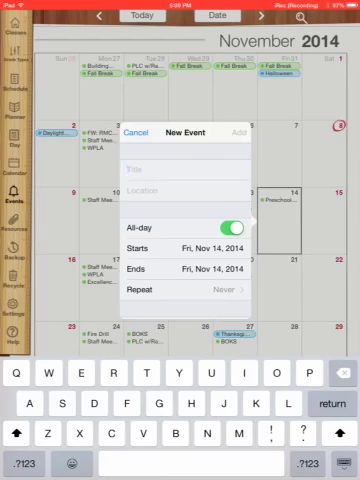
pyautogui.write('Bad')
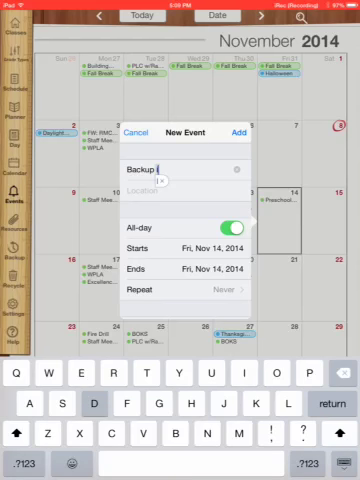
pyautogui.write('iDoceq')
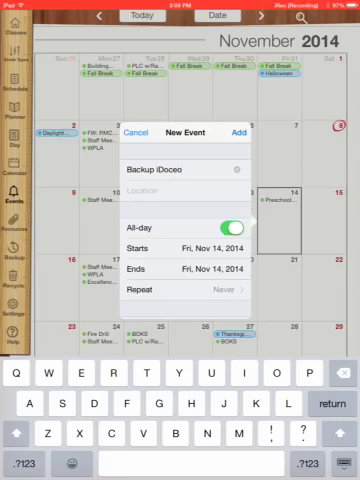
# Step: Turn off All-day and set the event's start time to 2:30 PM
pyautogui.click(231, 213)
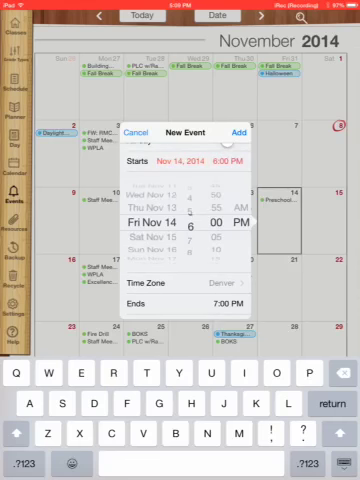
pyautogui.scroll(-3)
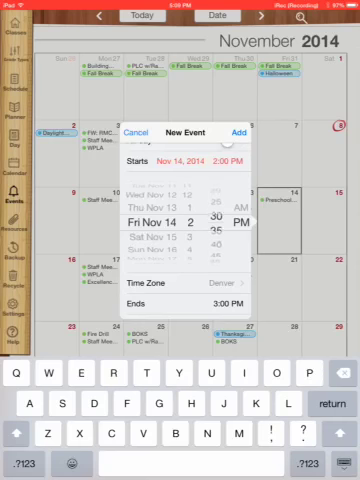
pyautogui.scroll(-3)
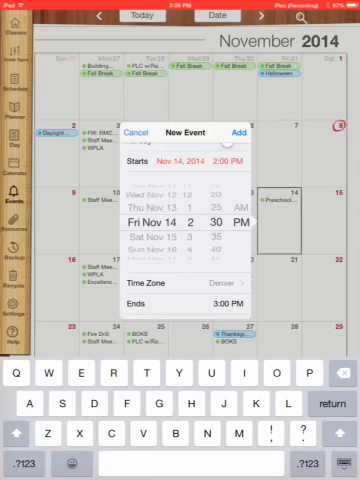